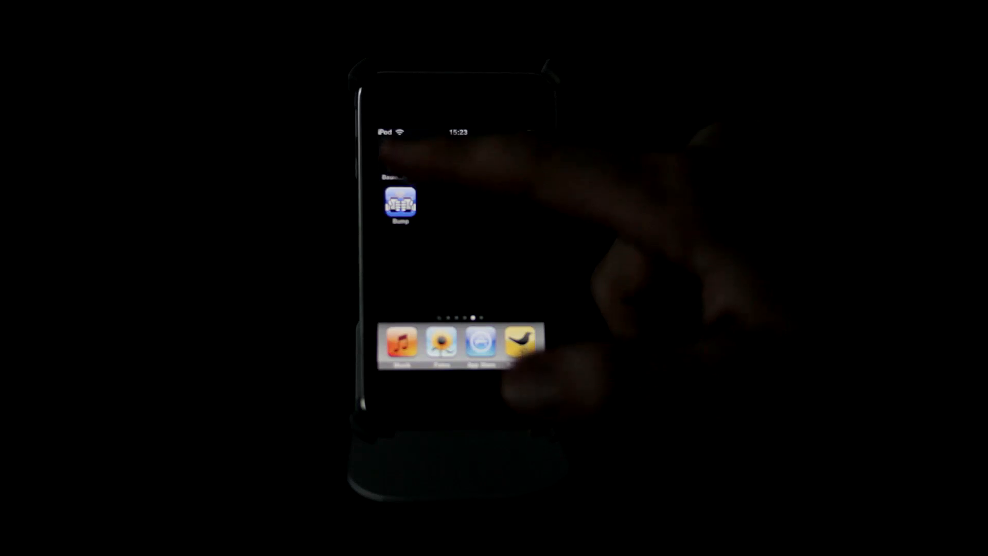
Launch the tree identification app and choose 'Identify tree by leaf' to list leaf shapes.
click(400, 203)
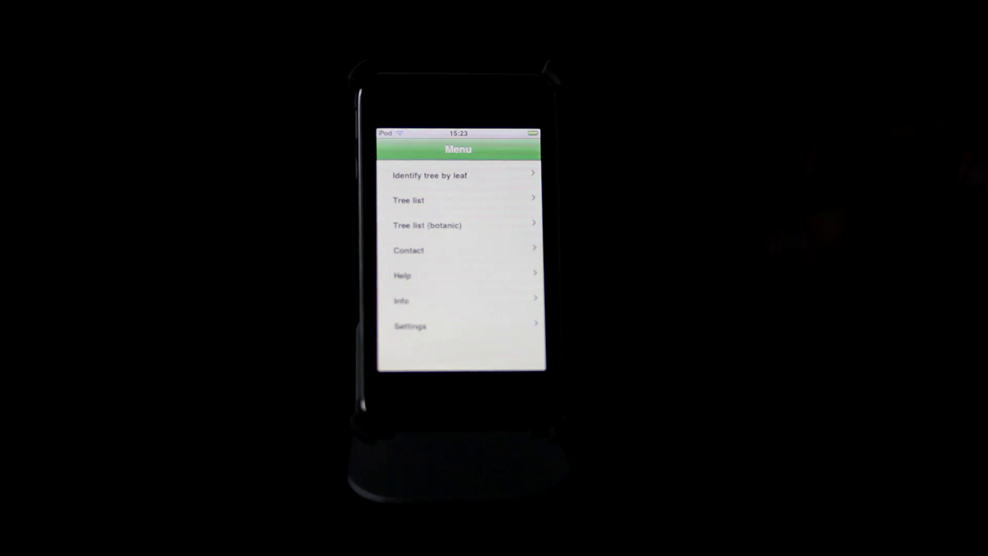
click(441, 175)
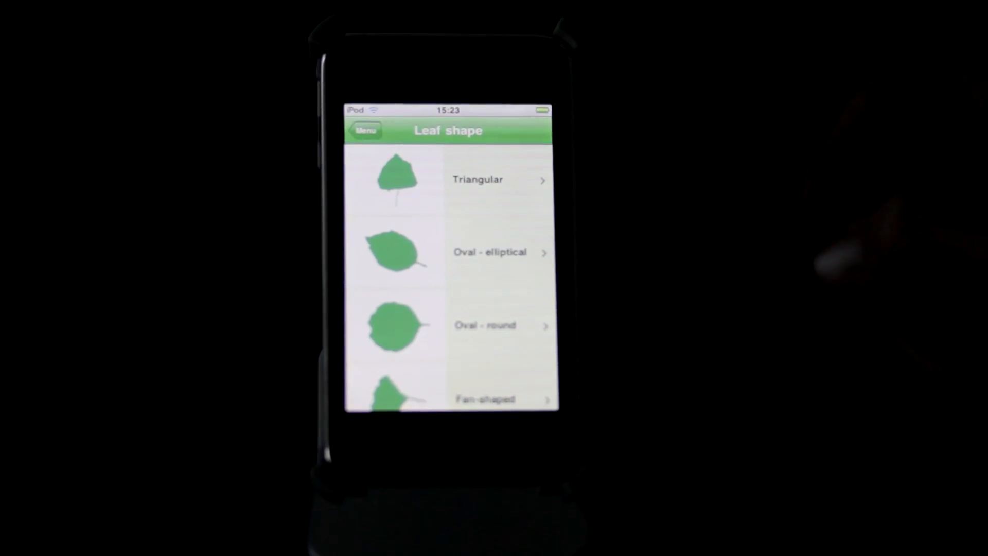